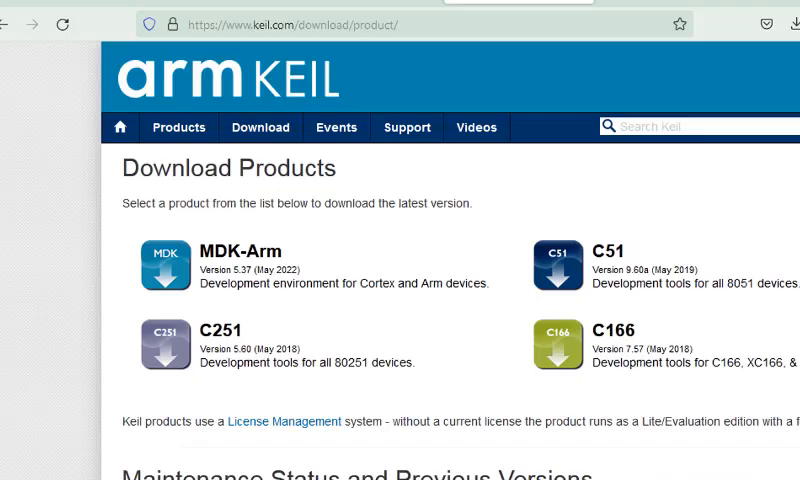
{"action": "mouse_move", "coordinate": [504, 304]}
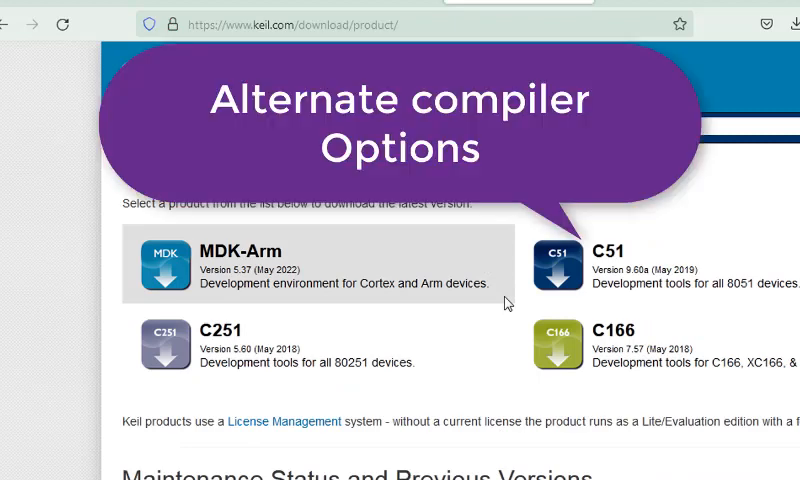
{"action": "mouse_move", "coordinate": [656, 290]}
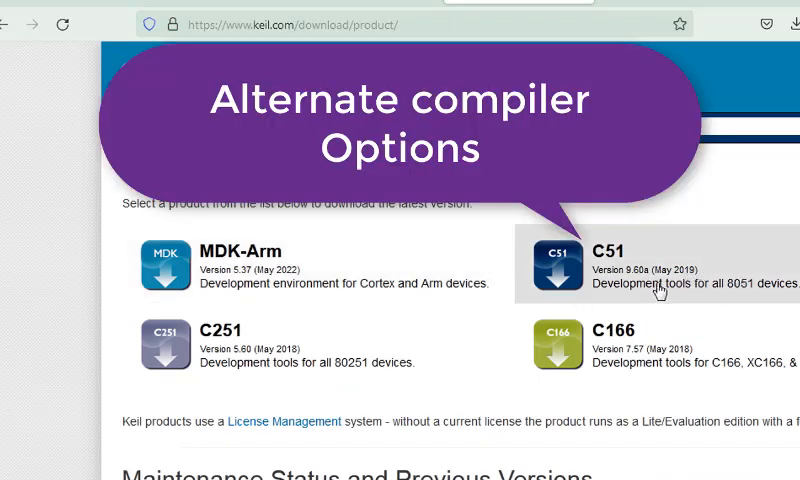
{"action": "mouse_move", "coordinate": [748, 224]}
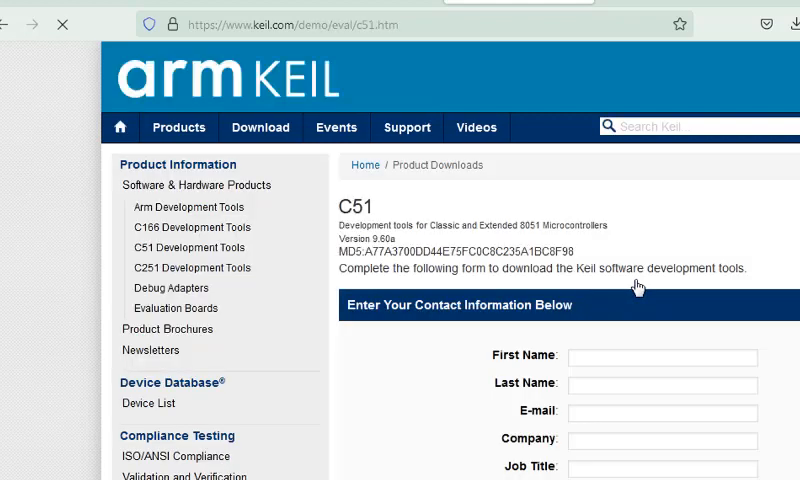
Step: Go to the C51 download page and scroll to the contact-information form
{"action": "left_click", "coordinate": [664, 356]}
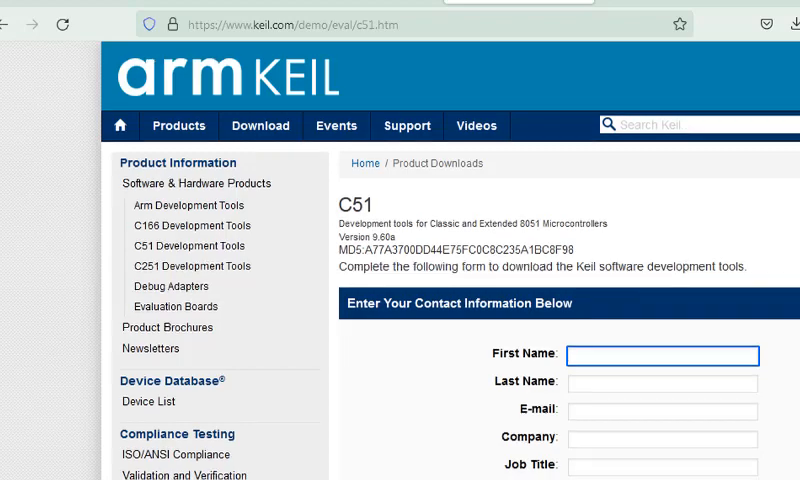
{"action": "scroll", "scroll_direction": "down", "scroll_amount": 3}
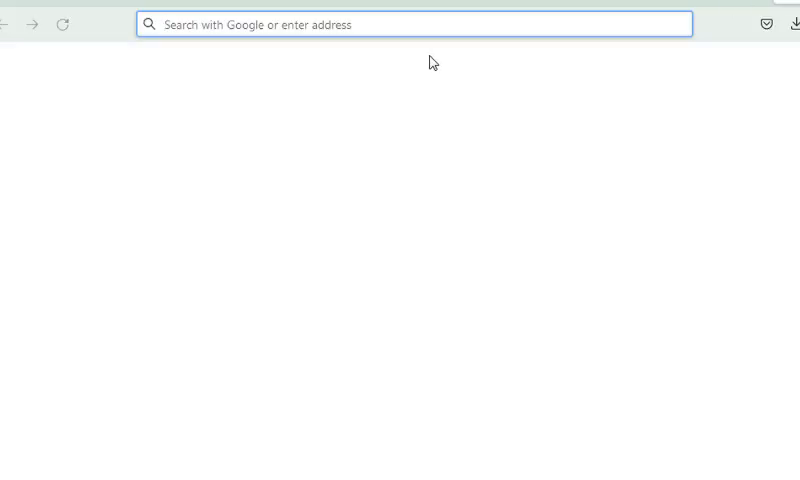
Step: Search Google for 'codeblocks' and open the official Code::Blocks website result
{"action": "type", "text": "code"}
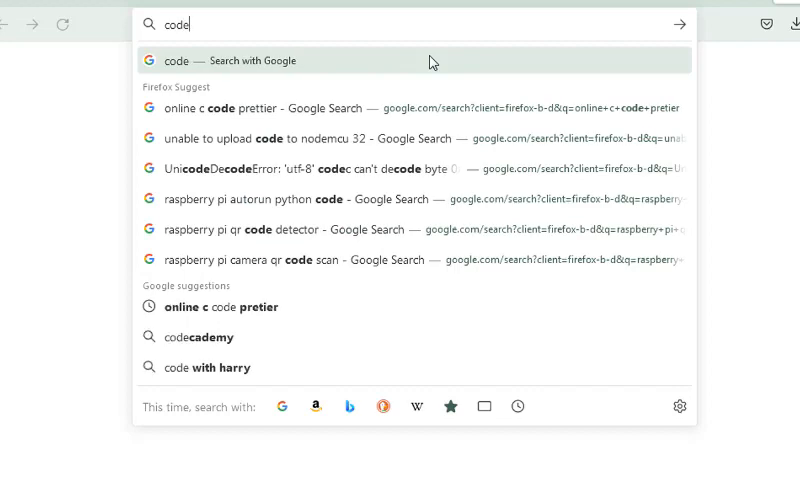
{"action": "type", "text": "blocks"}
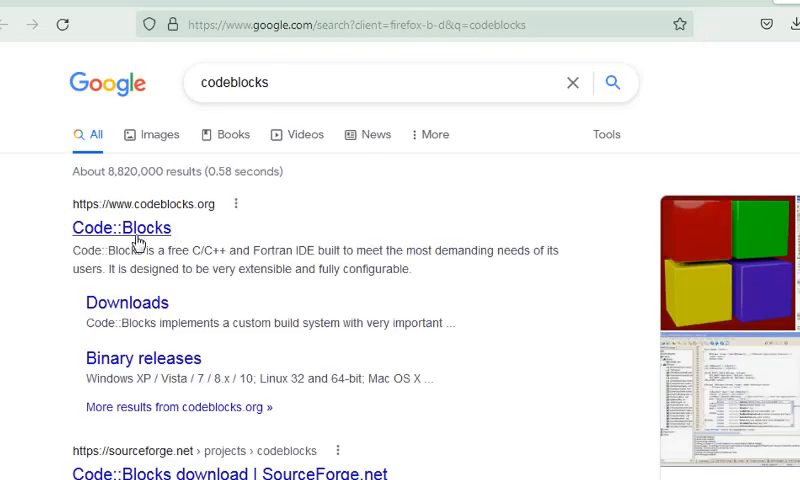
{"action": "left_click", "coordinate": [124, 228]}
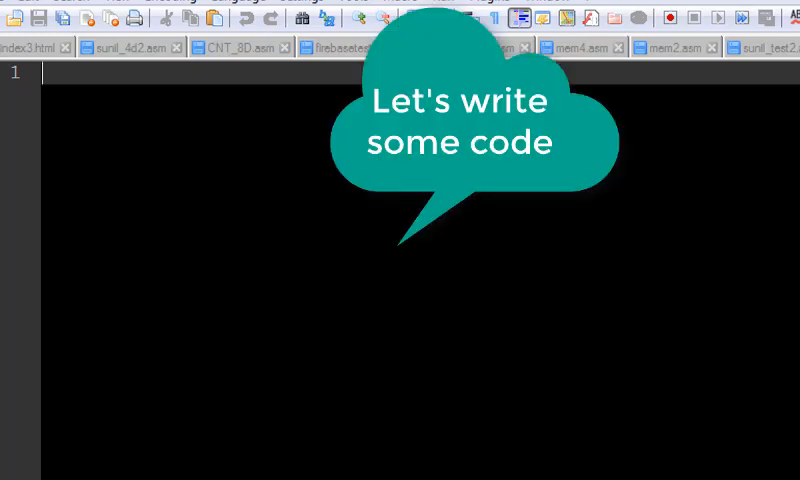
Step: Write #include <8052.h>, void main(){ } with an empty while(1) loop inside
{"action": "type", "text": "#include <"}
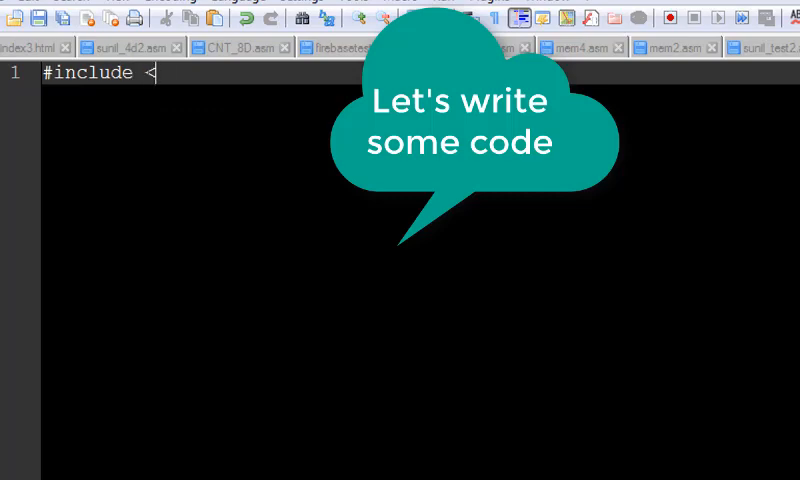
{"action": "type", "text": "8052.h>"}
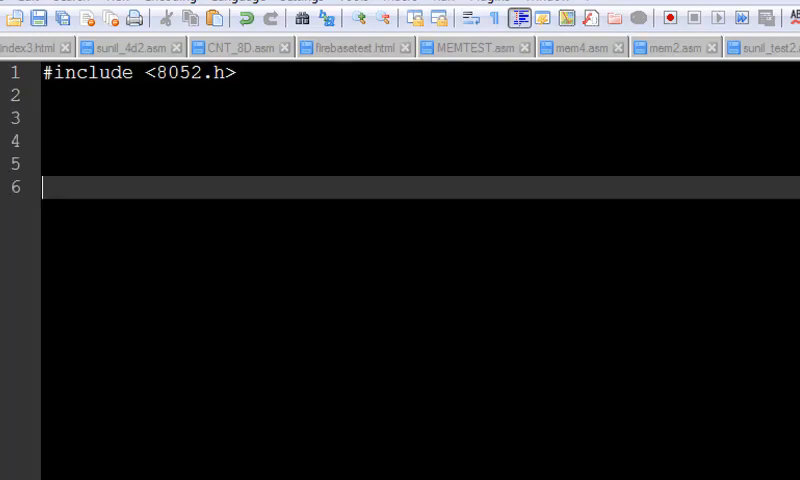
{"action": "type", "text": "void"}
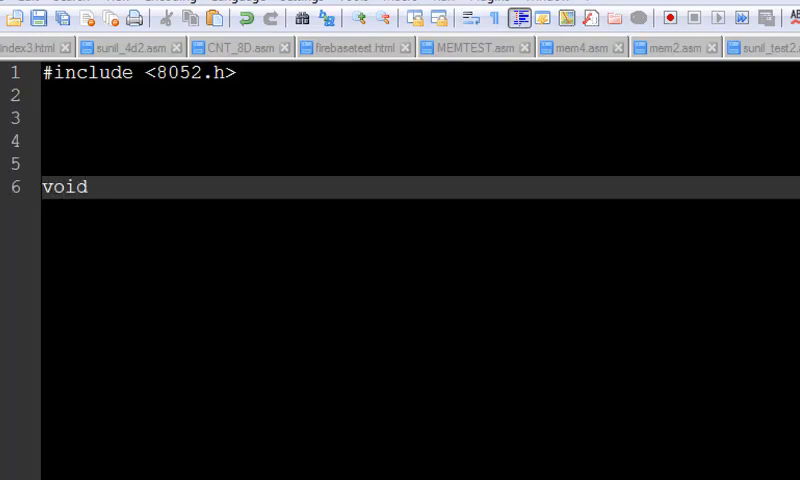
{"action": "type", "text": "main(){"}
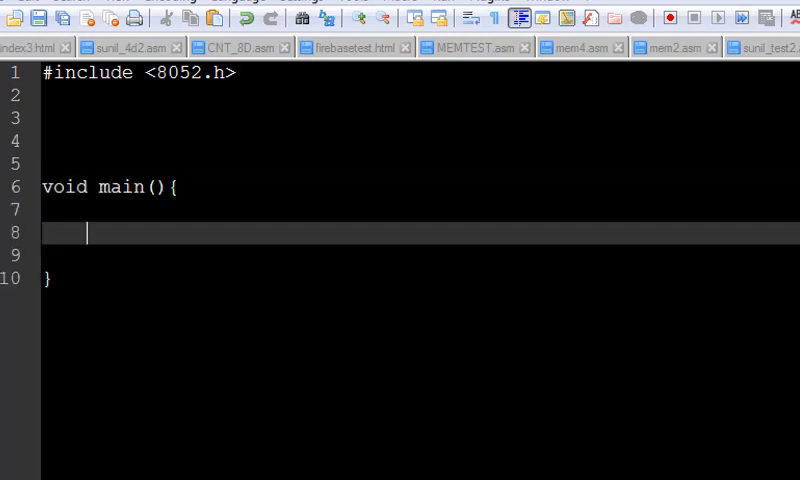
{"action": "type", "text": "while(1){"}
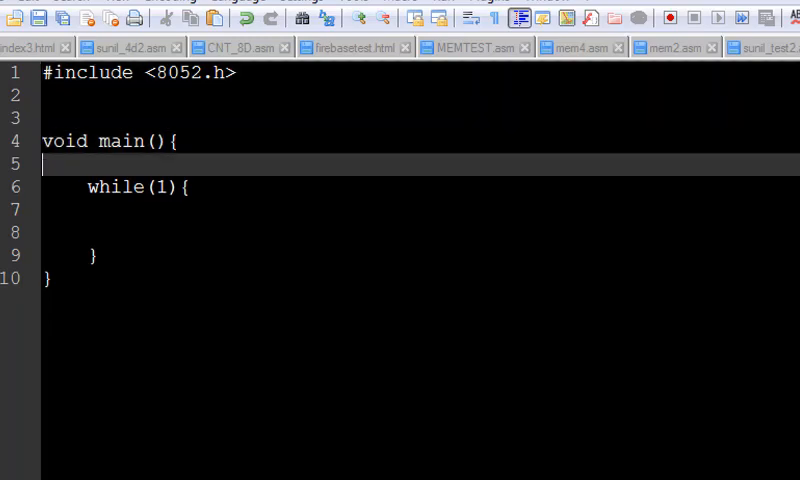
{"action": "left_click", "coordinate": [50, 278]}
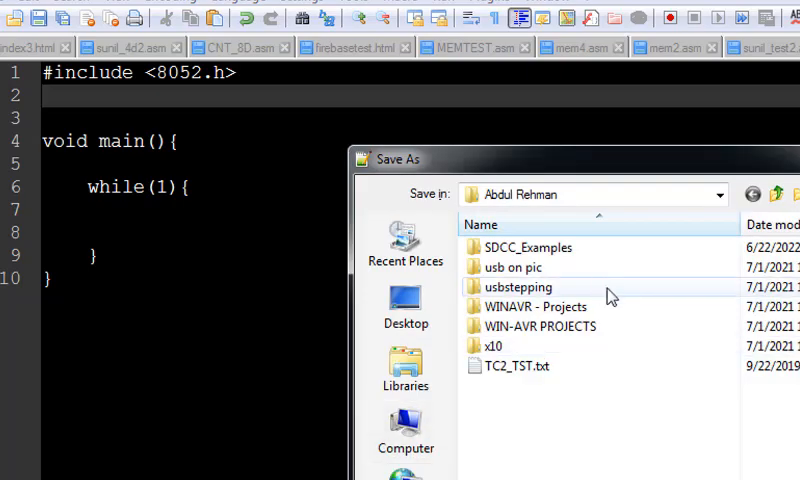
{"action": "mouse_move", "coordinate": [528, 248]}
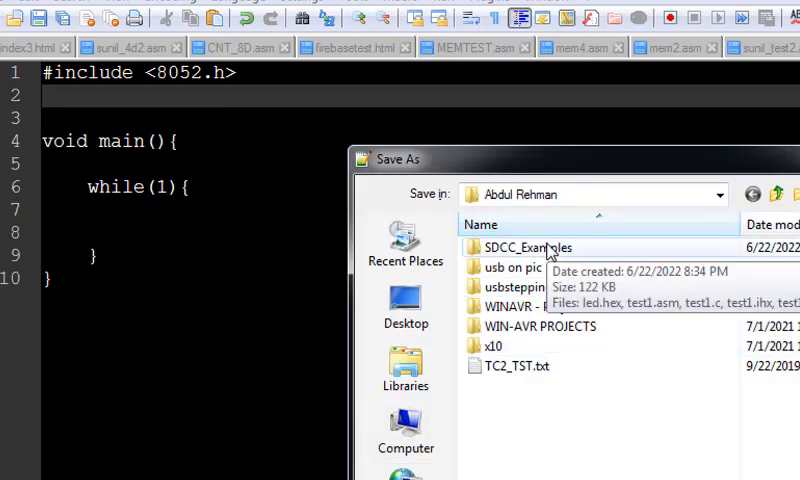
Step: Save the new .c source file into the SDCC_Examples folder
{"action": "double_click", "coordinate": [528, 246]}
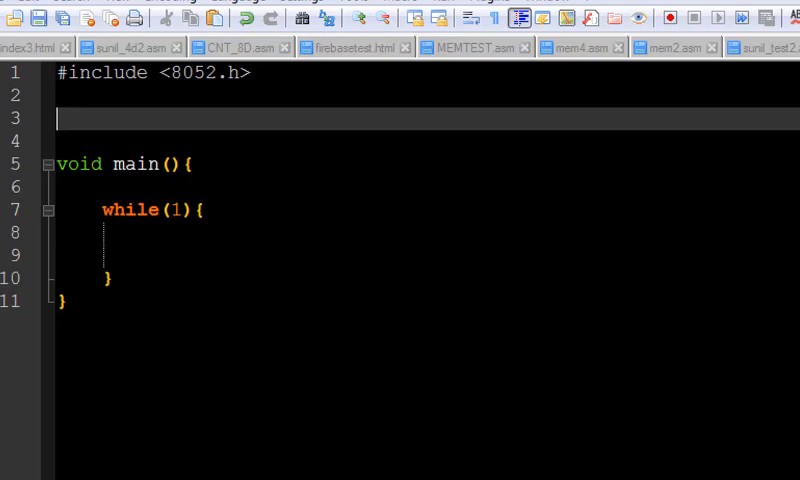
Step: Add #define LED P2_0 and begin the loop body with LED = assignment
{"action": "type", "text": "#define L"}
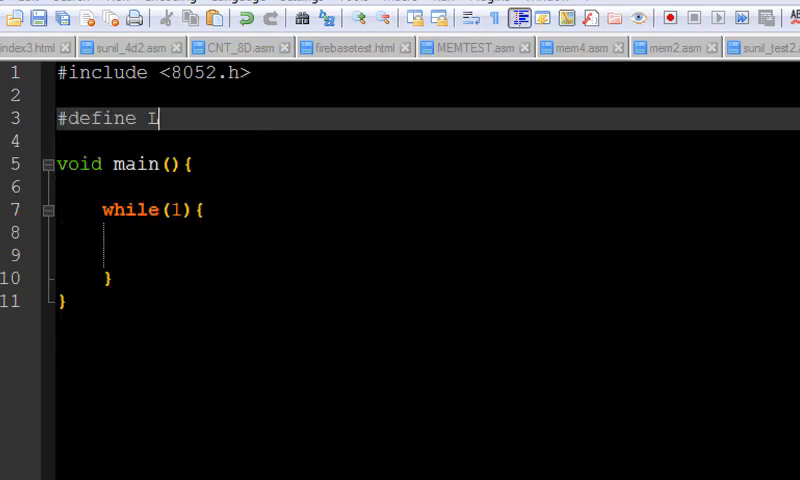
{"action": "type", "text": "ED P"}
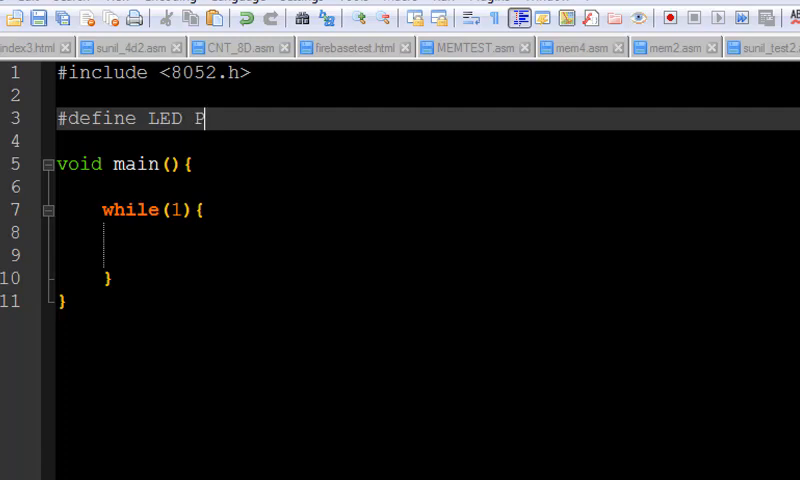
{"action": "type", "text": "3_"}
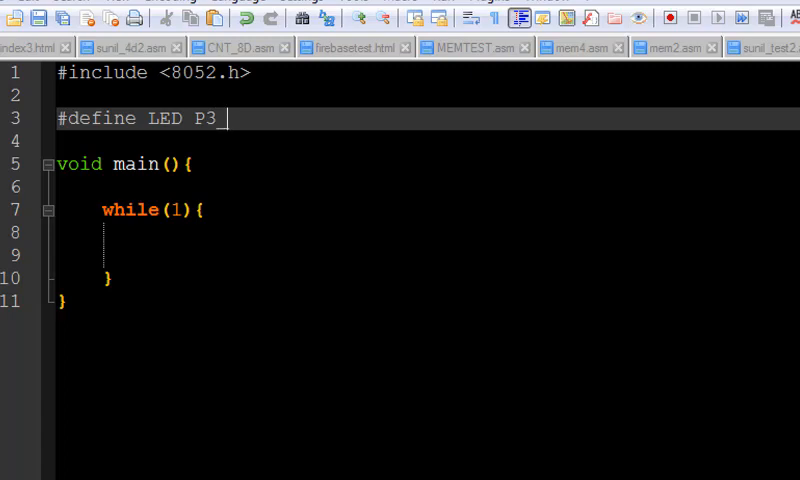
{"action": "type", "text": "0"}
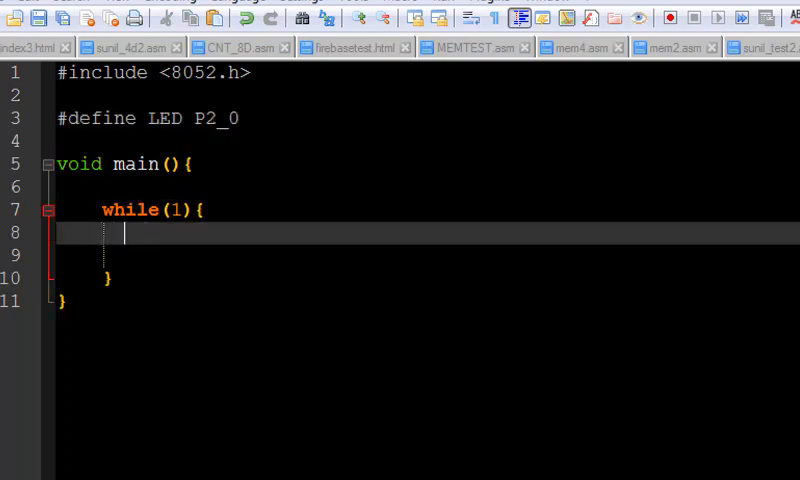
{"action": "type", "text": "LED = 1;"}
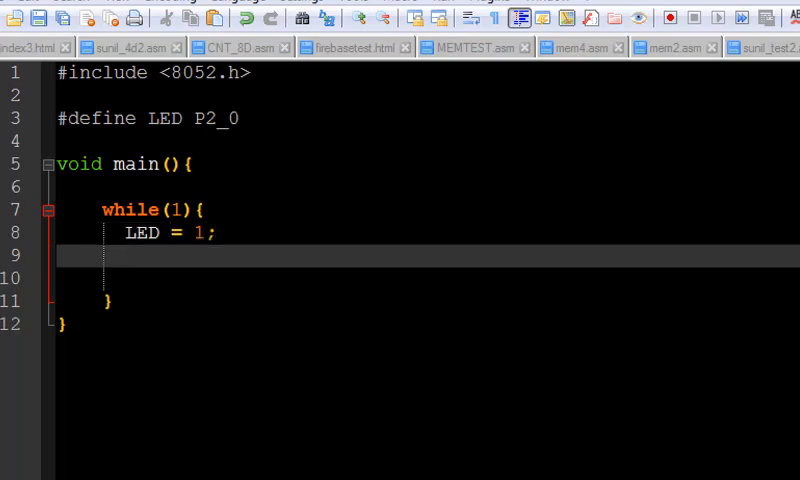
Step: Write the delay loop for(i=0;i<30000;i++); after LED = 1;, correcting the mistyped condition
{"action": "type", "text": "for(i"}
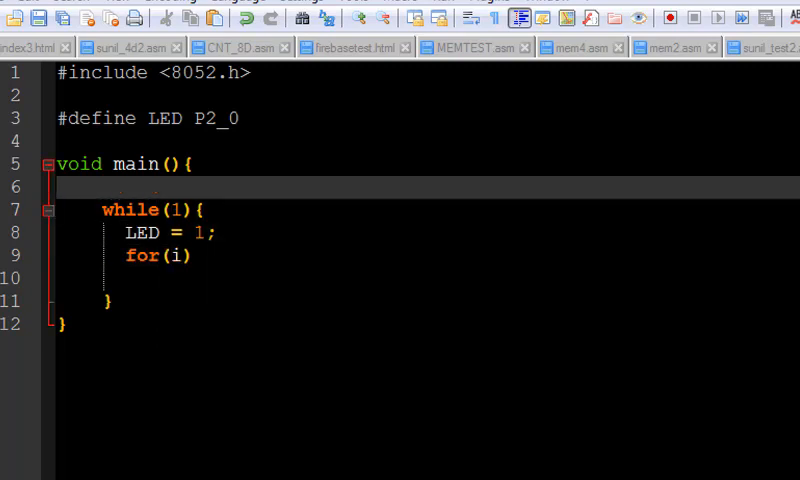
{"action": "type", "text": "int i=0"}
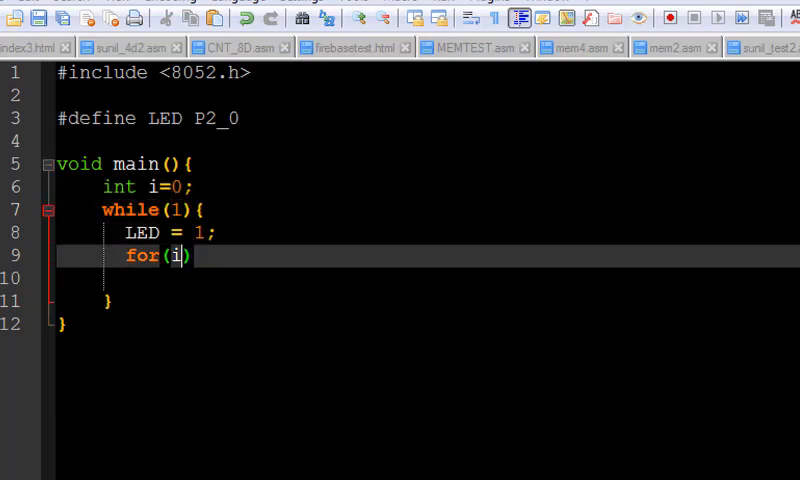
{"action": "type", "text": ";"}
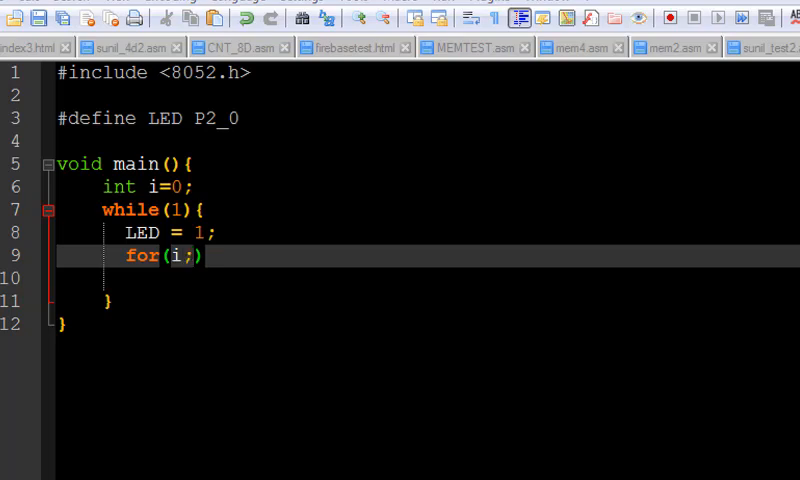
{"action": "key", "text": "BackSpace"}
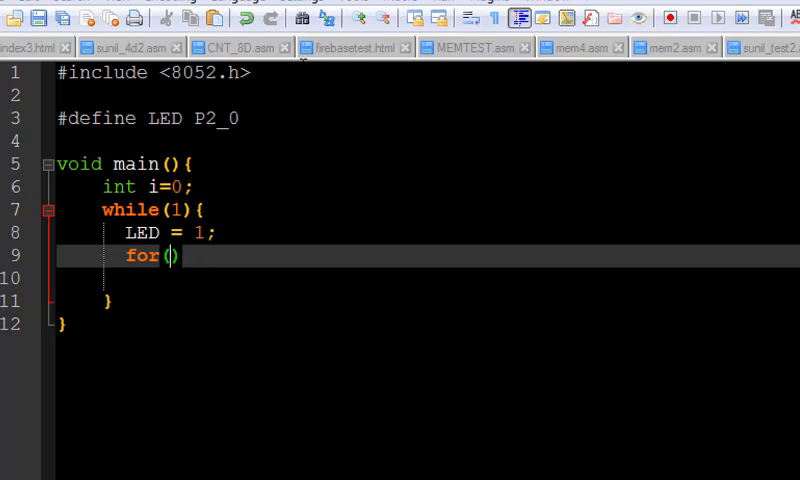
{"action": "type", "text": "i=0;i"}
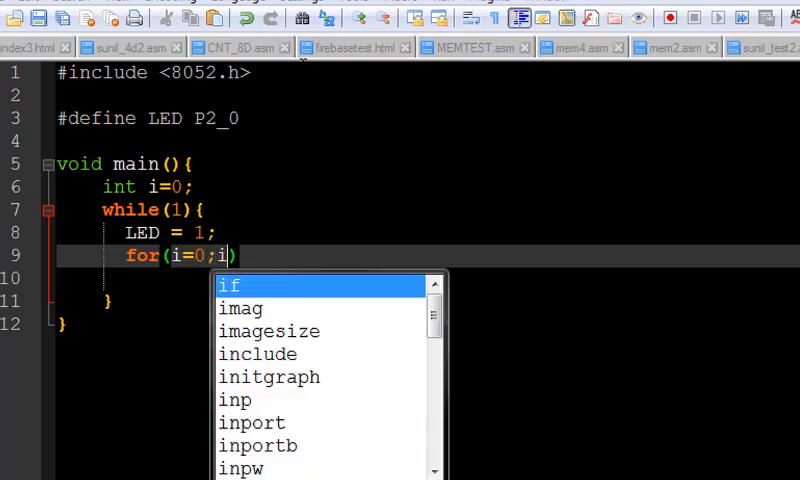
{"action": "type", "text": "<300"}
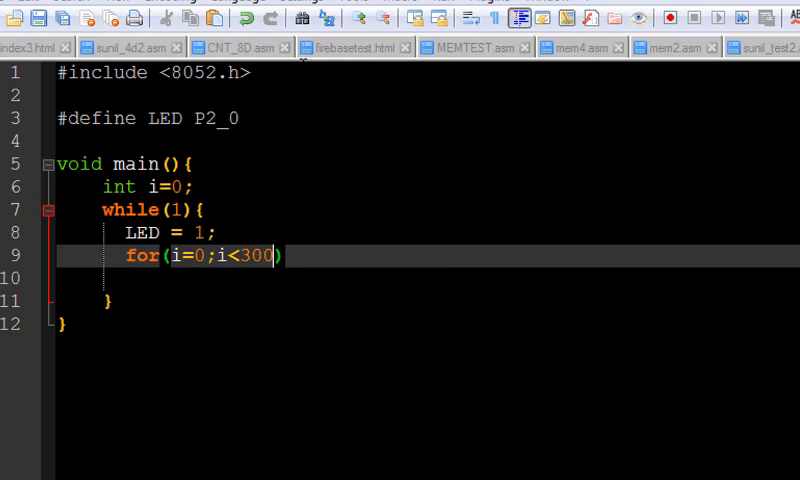
{"action": "type", "text": "00,"}
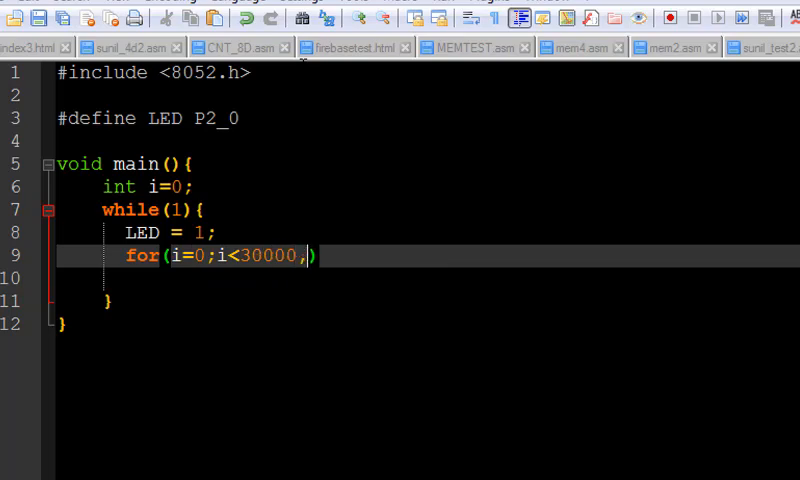
{"action": "type", "text": "i++)"}
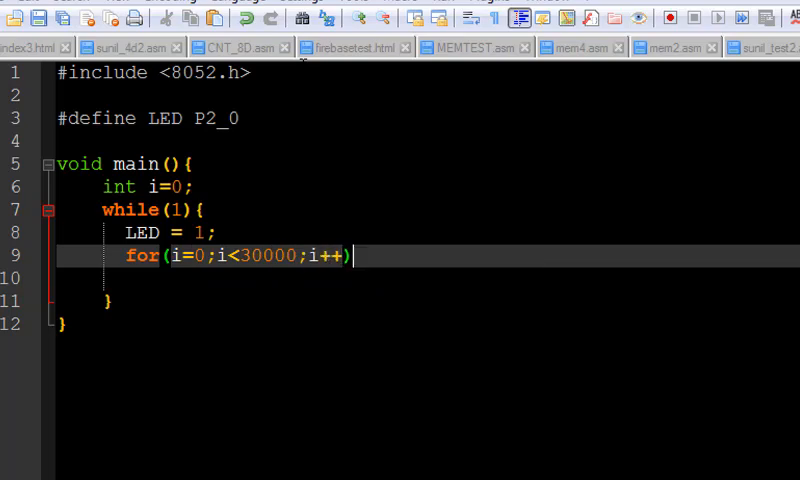
{"action": "type", "text": ";"}
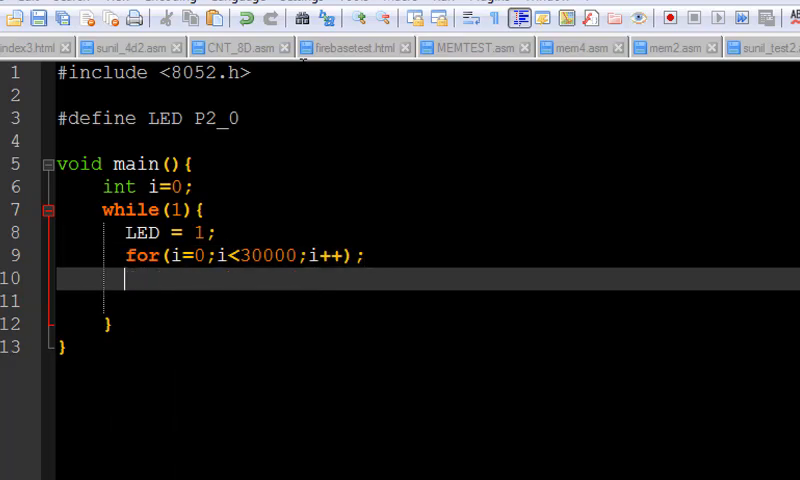
Step: Drive the pin low with LED = 0; followed by the second identical delay loop
{"action": "type", "text": "LED = 0;"}
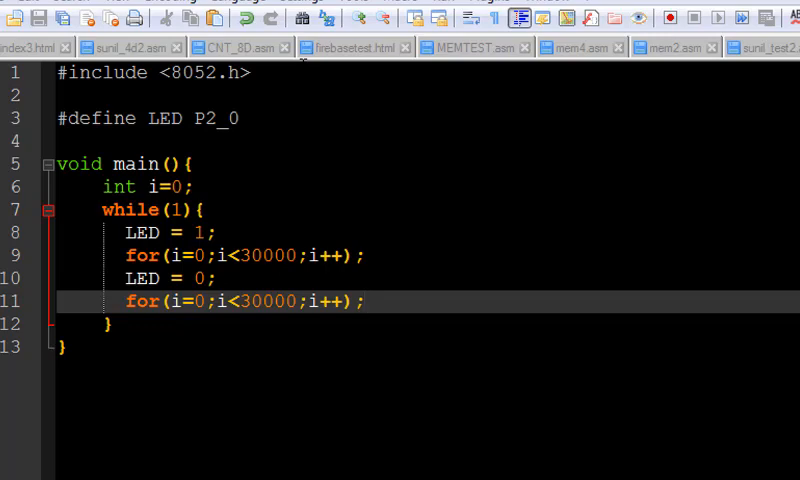
Step: Start cmd in SDCC_Examples, run sdcc -v showing version 3.8.0, then clear with cls
{"action": "left_click", "coordinate": [366, 300]}
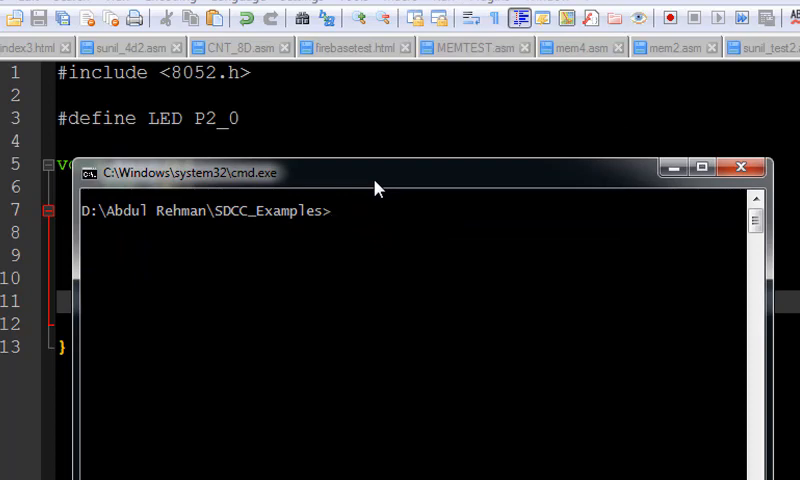
{"action": "type", "text": "sdcc"}
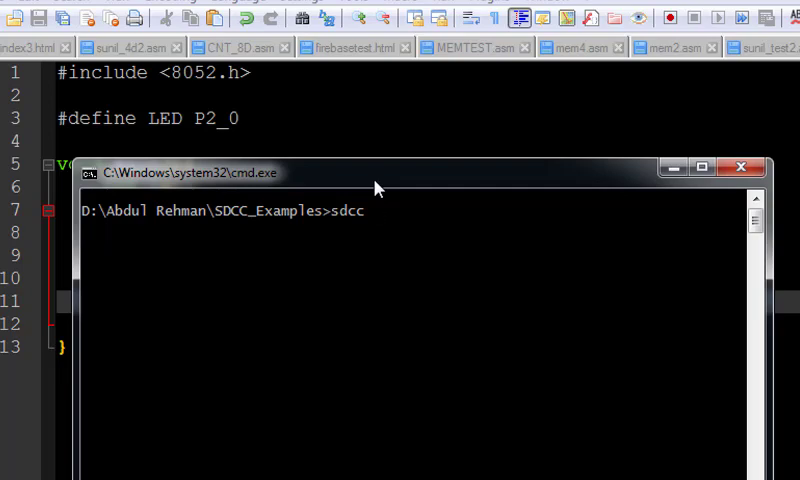
{"action": "key", "text": "Return"}
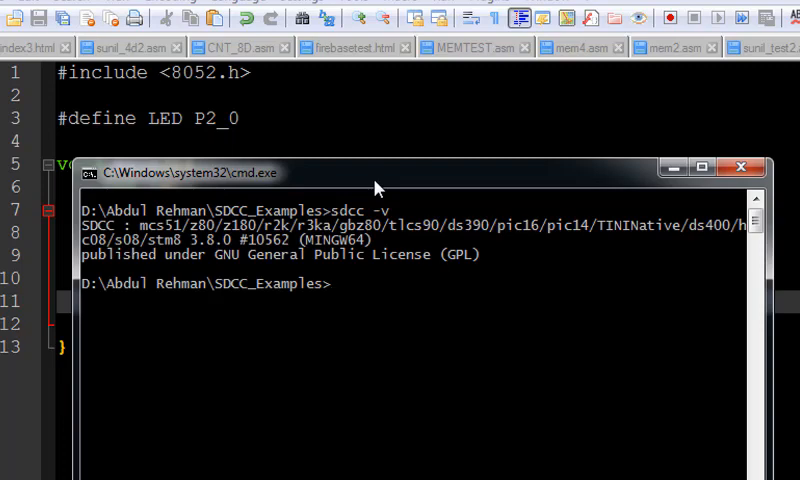
{"action": "type", "text": "c"}
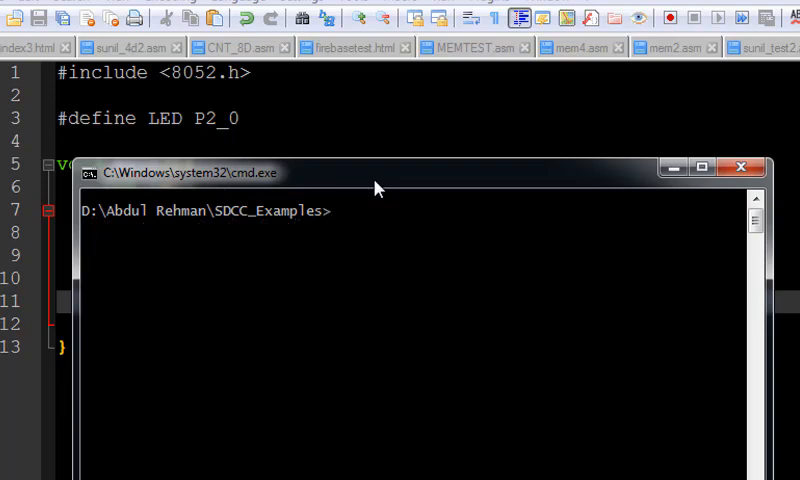
Step: Compile with sdcc test2.c and list the folder showing test2.ihx, .asm and .lst outputs
{"action": "type", "text": "s"}
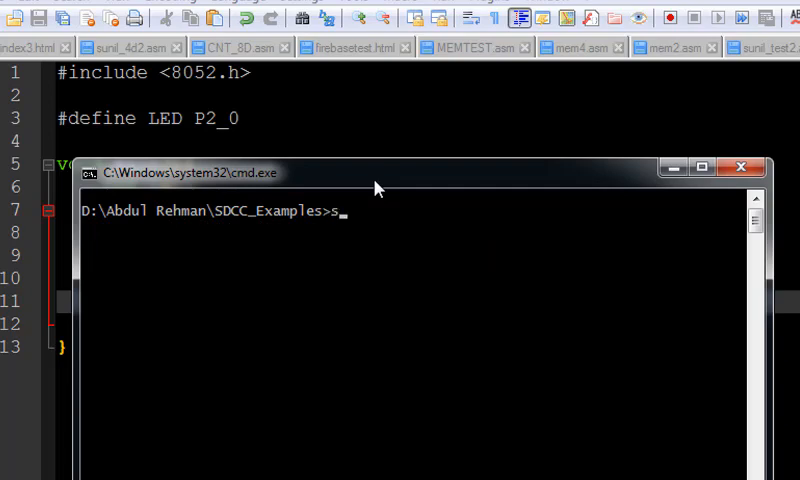
{"action": "type", "text": "dc"}
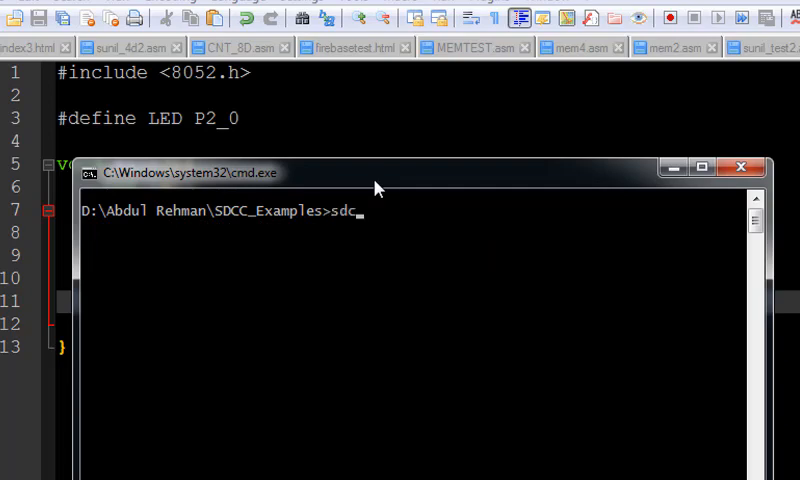
{"action": "type", "text": "c"}
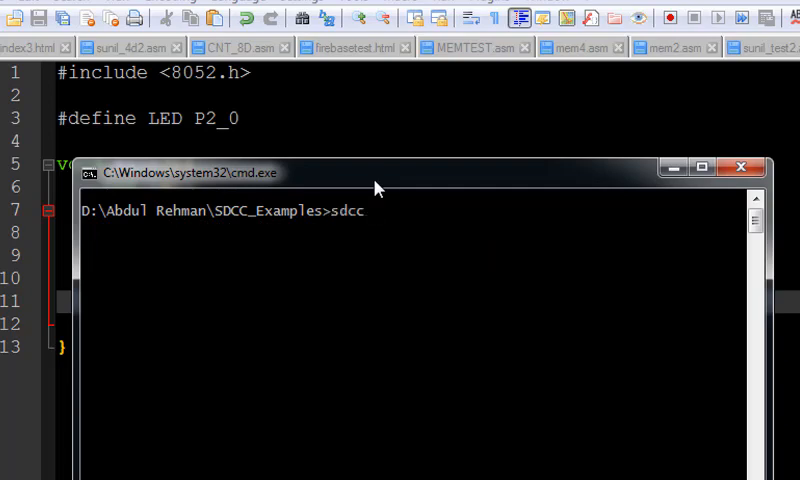
{"action": "type", "text": "test2.c"}
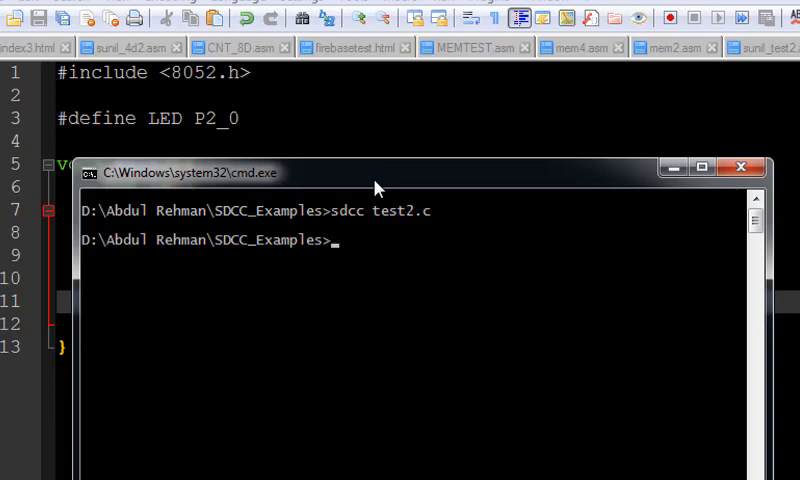
{"action": "type", "text": "dir"}
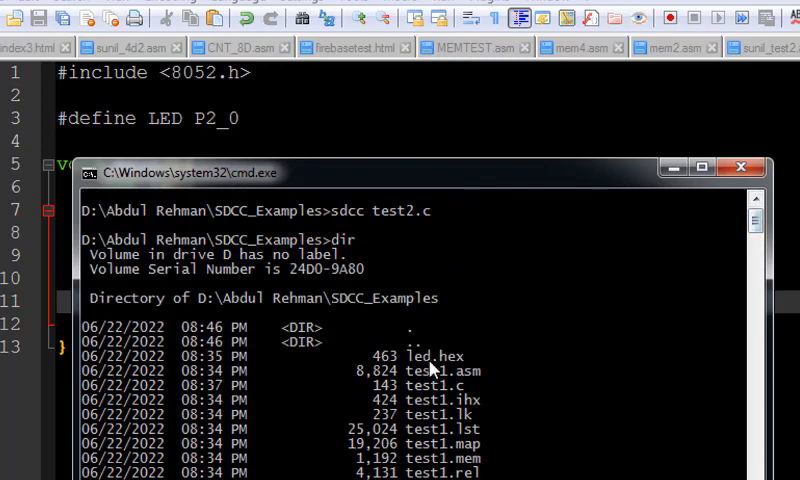
{"action": "mouse_move", "coordinate": [476, 412]}
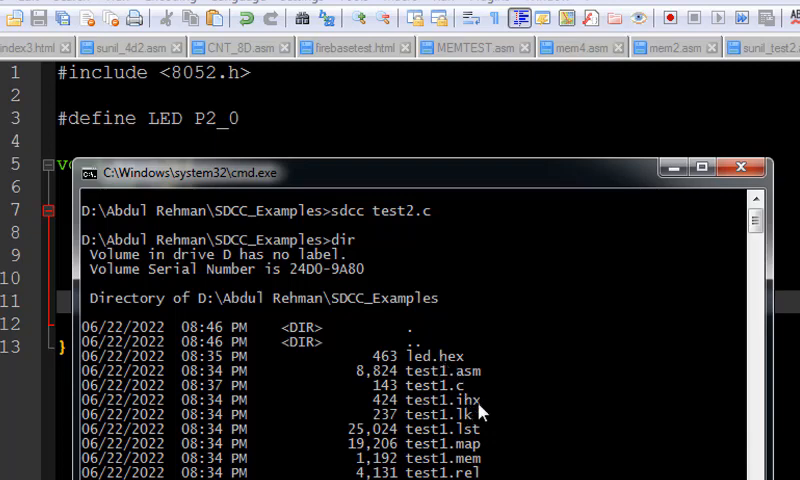
{"action": "mouse_move", "coordinate": [658, 358]}
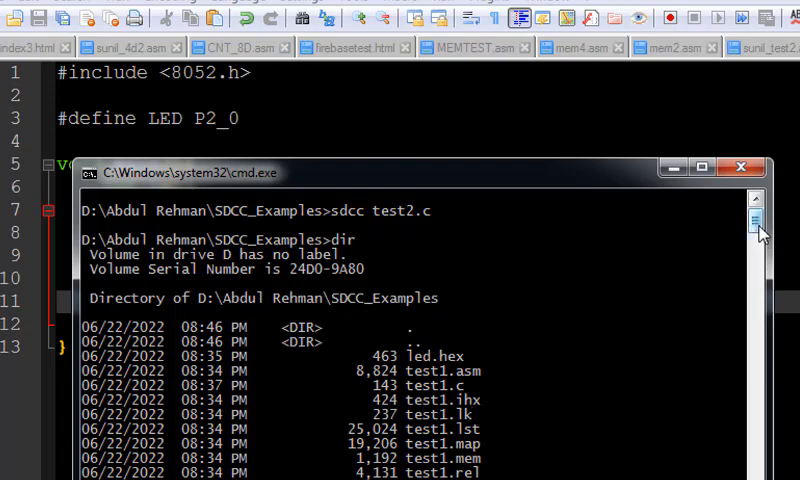
{"action": "scroll", "scroll_direction": "down", "scroll_amount": 3}
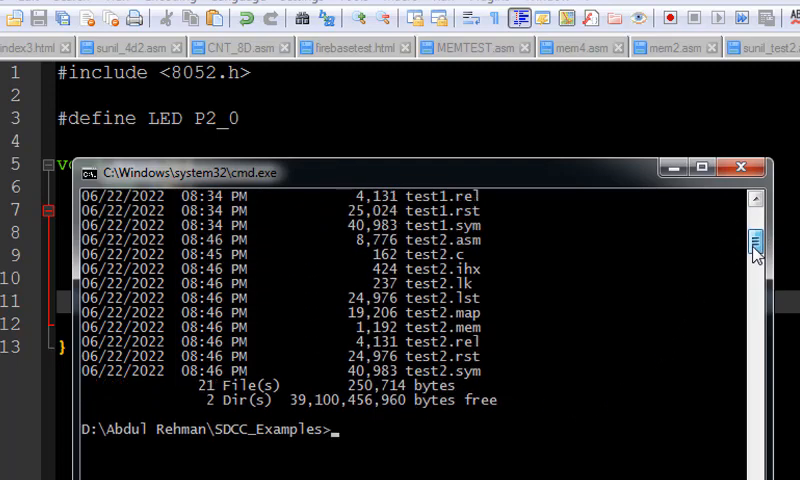
{"action": "mouse_move", "coordinate": [420, 428]}
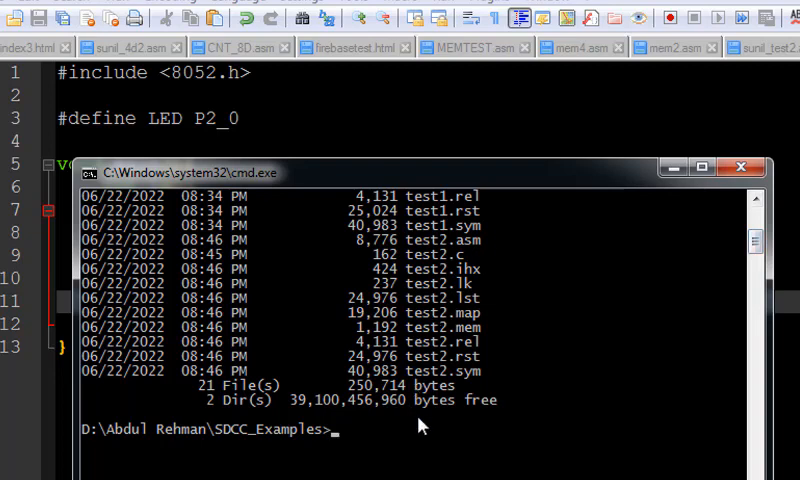
{"action": "mouse_move", "coordinate": [426, 440]}
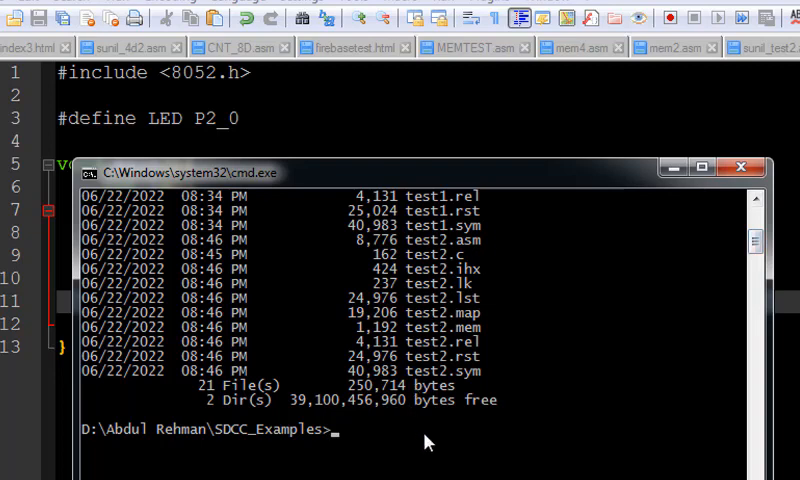
Step: Convert test2.ihx into led2.hex with packihx, which reports OK
{"action": "type", "text": "sdcc -v"}
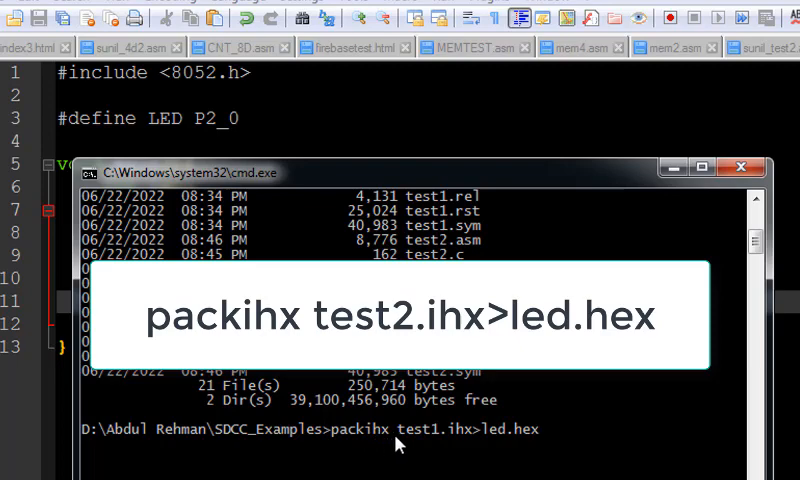
{"action": "mouse_move", "coordinate": [434, 462]}
{"action": "type", "text": "2"}
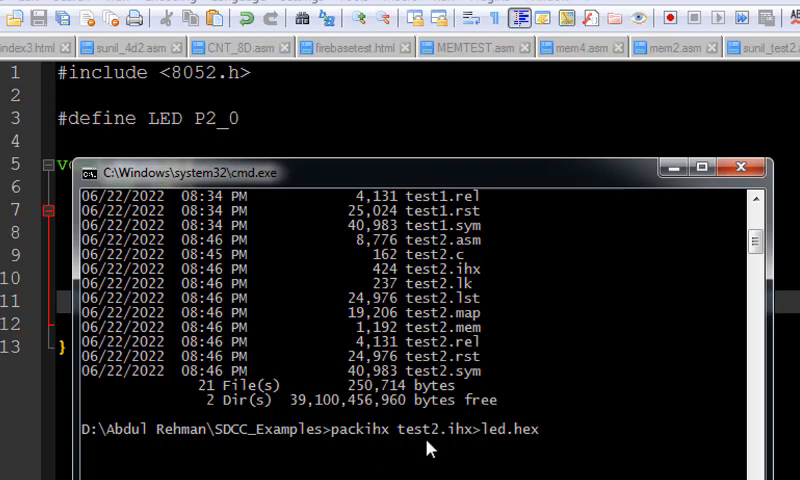
{"action": "mouse_move", "coordinate": [428, 448]}
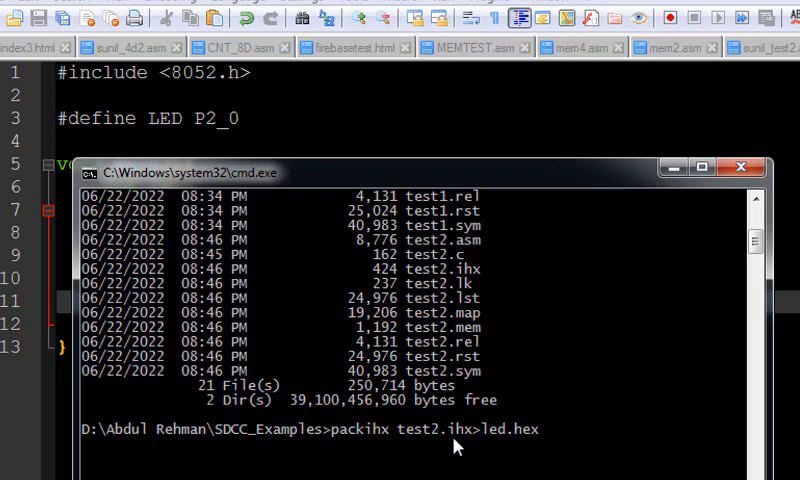
{"action": "mouse_move", "coordinate": [496, 454]}
{"action": "type", "text": "2"}
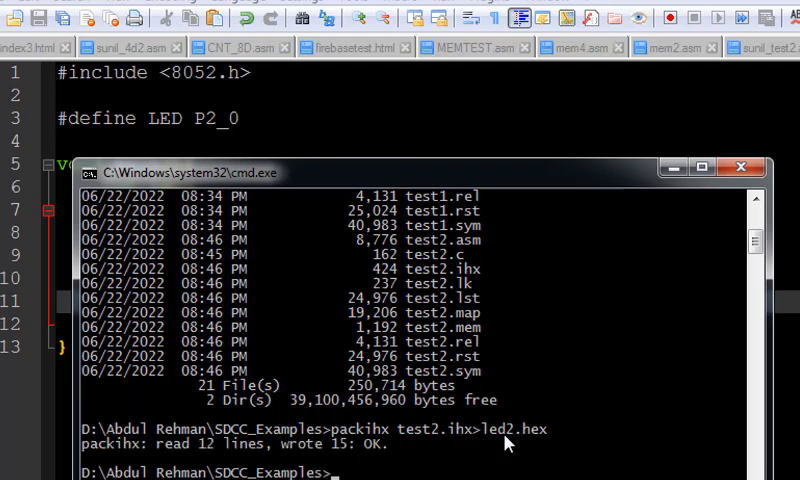
{"action": "type", "text": "di"}
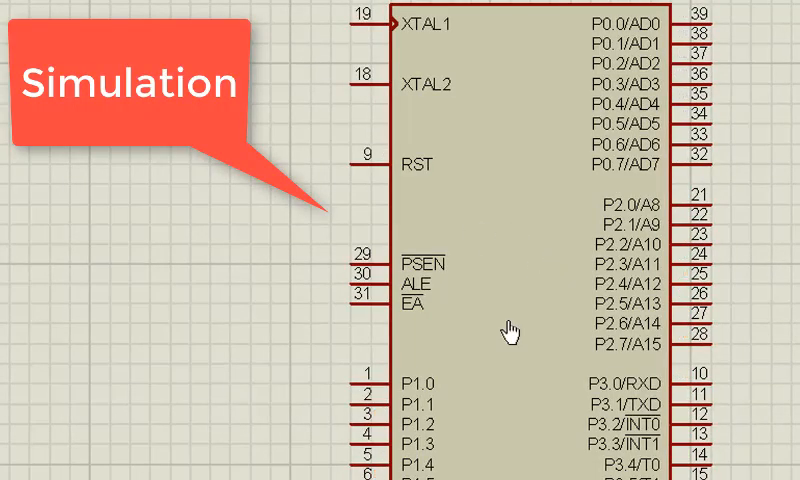
Step: Load the hex program into the 8051's properties and run the simulation so P2.0 toggles
{"action": "double_click", "coordinate": [510, 330]}
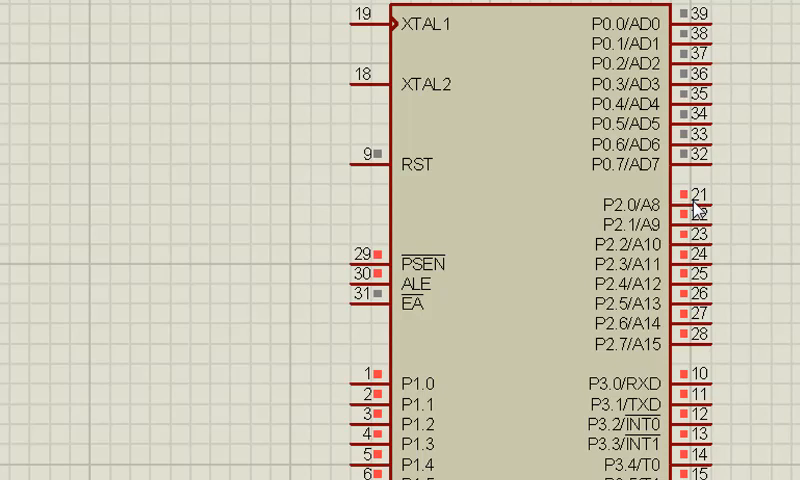
{"action": "left_click", "coordinate": [684, 192]}
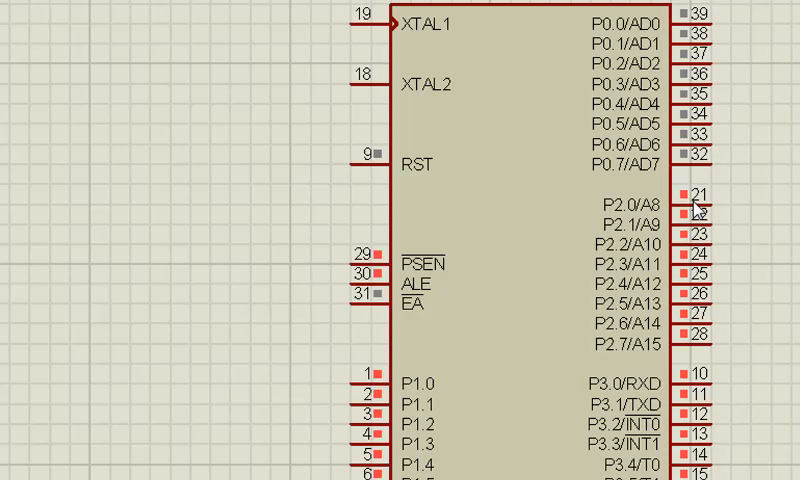
{"action": "left_click", "coordinate": [680, 194]}
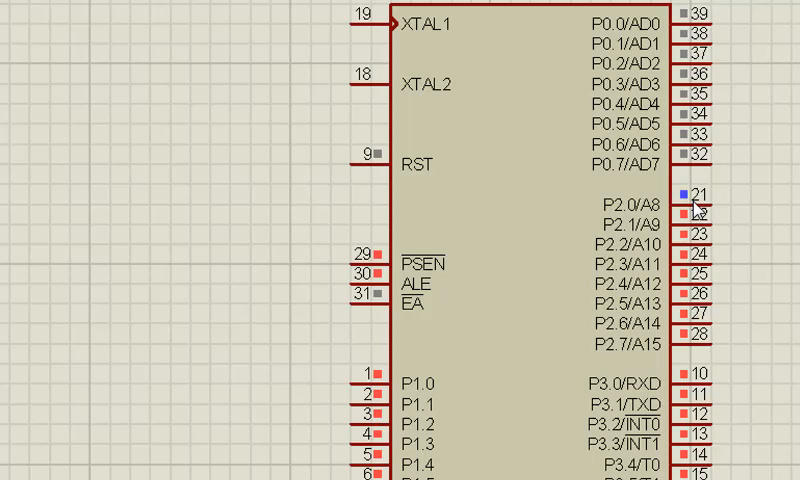